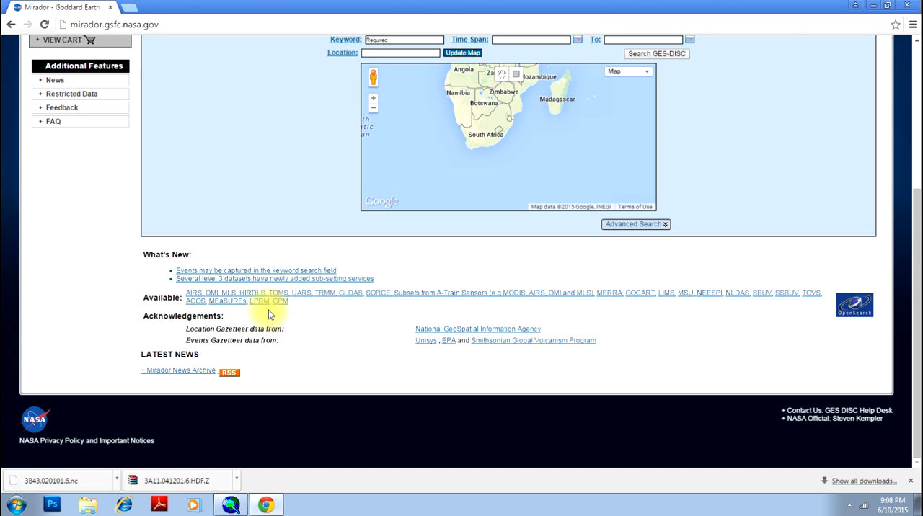
# - Open the TRMM project page from Mirador's Available projects list
pyautogui.click(323, 292)
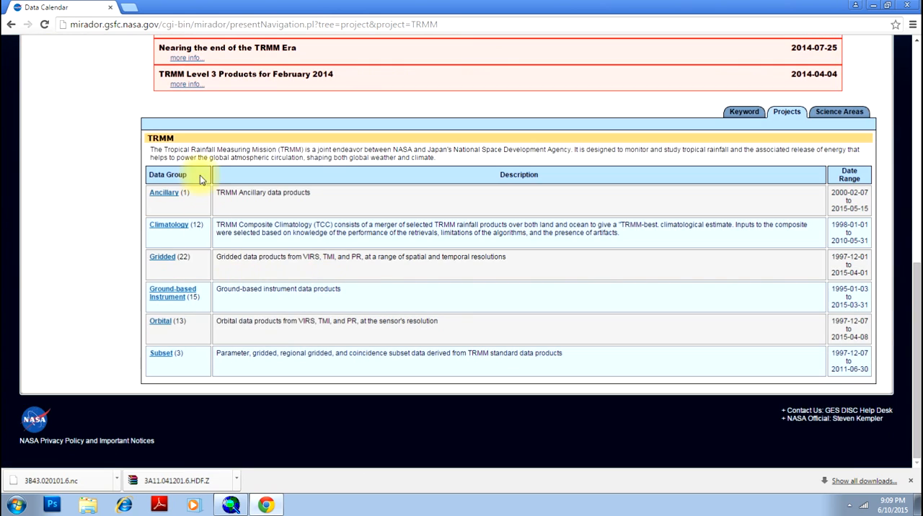
# - Open the Gridded group of TRMM data products
pyautogui.click(161, 256)
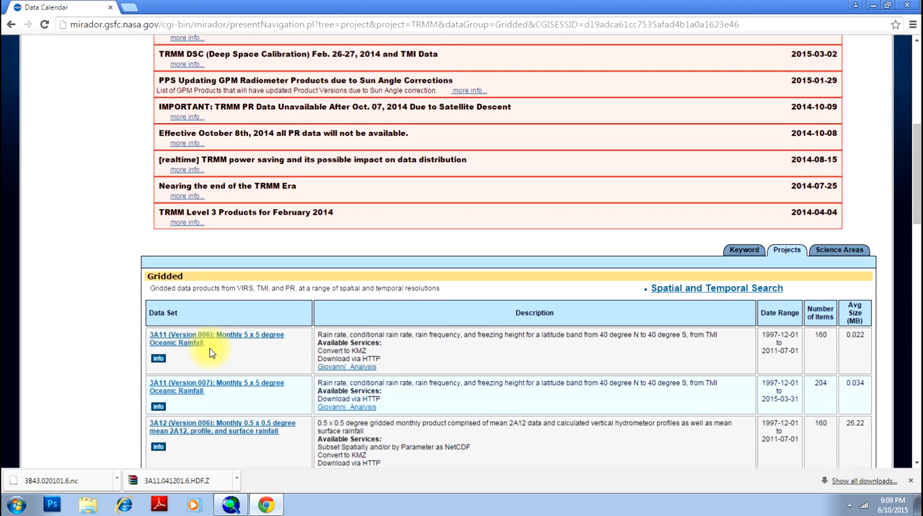
pyautogui.moveTo(243, 339)
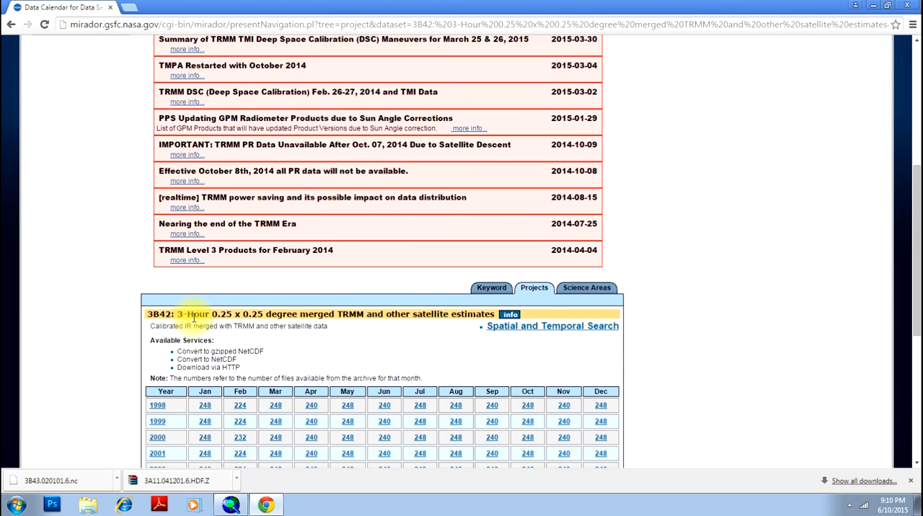
pyautogui.doubleClick(349, 313)
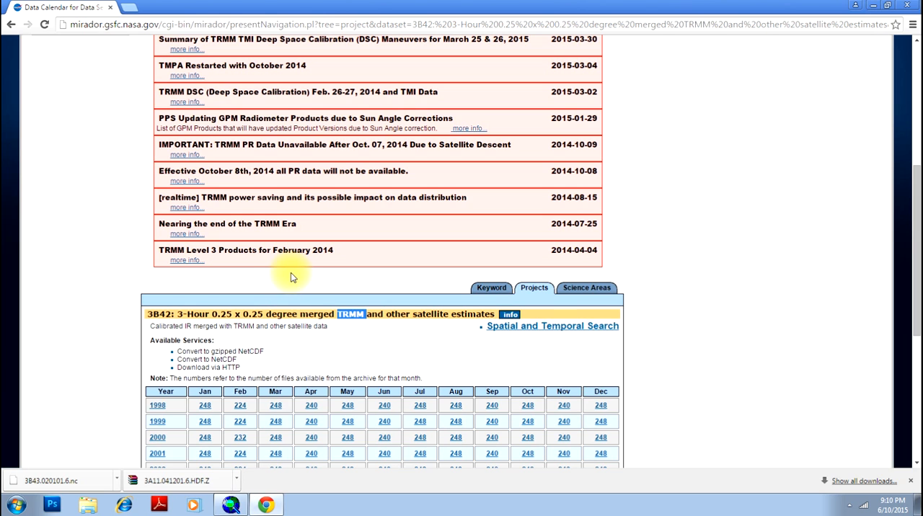
pyautogui.scroll(-3)
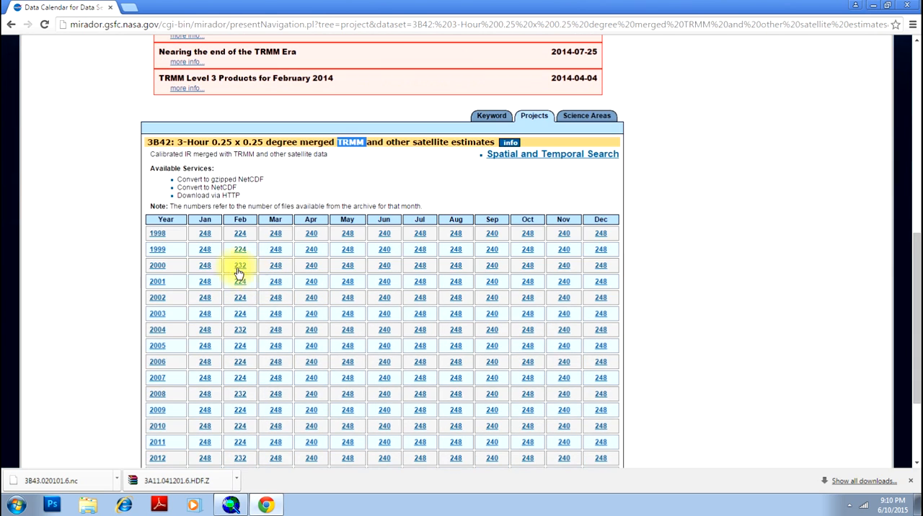
pyautogui.scroll(-3)
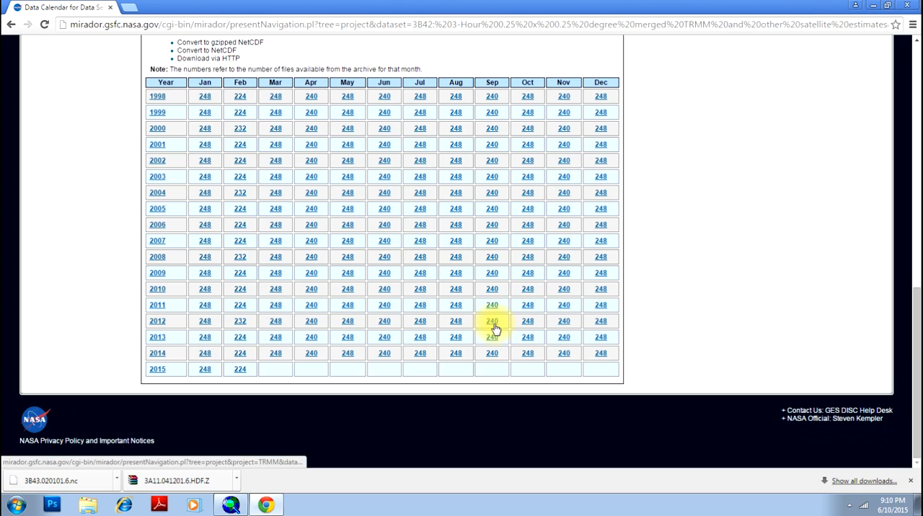
pyautogui.moveTo(493, 320)
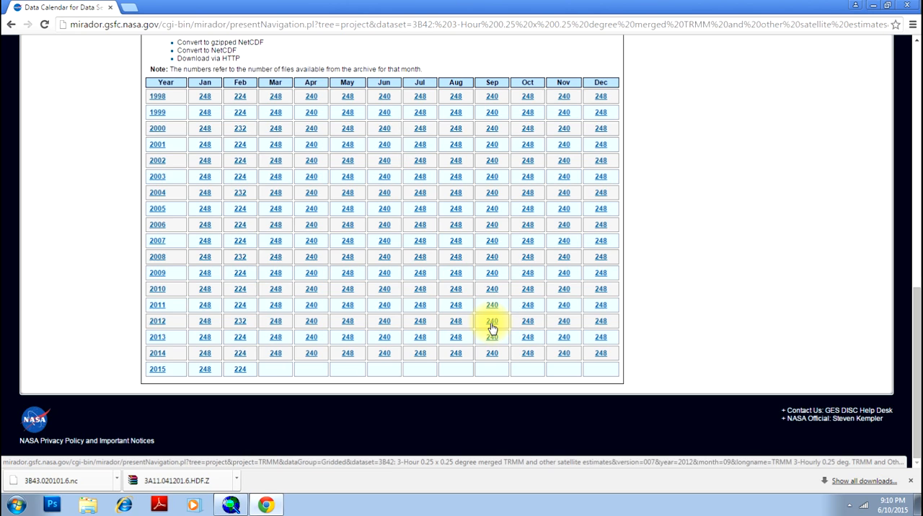
# - Open the file listing for one month of the 3B42 3-hourly rainfall data
pyautogui.click(491, 320)
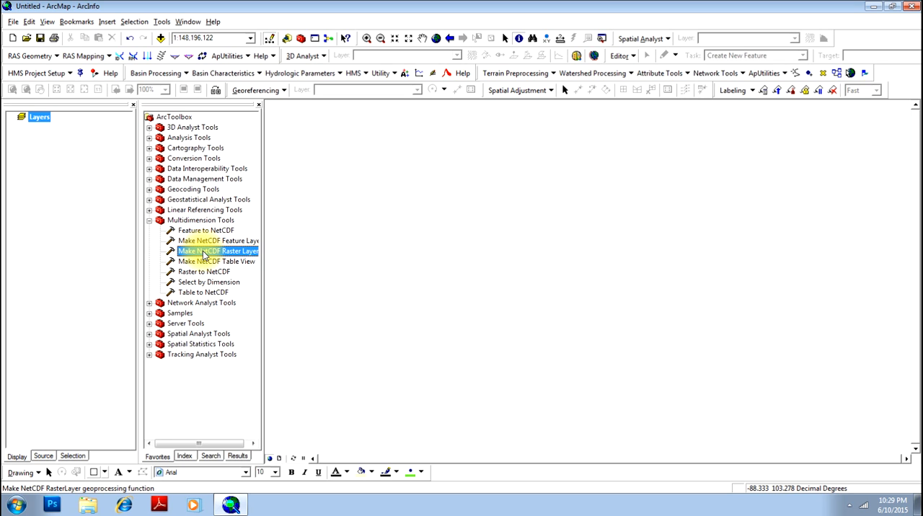
pyautogui.doubleClick(218, 251)
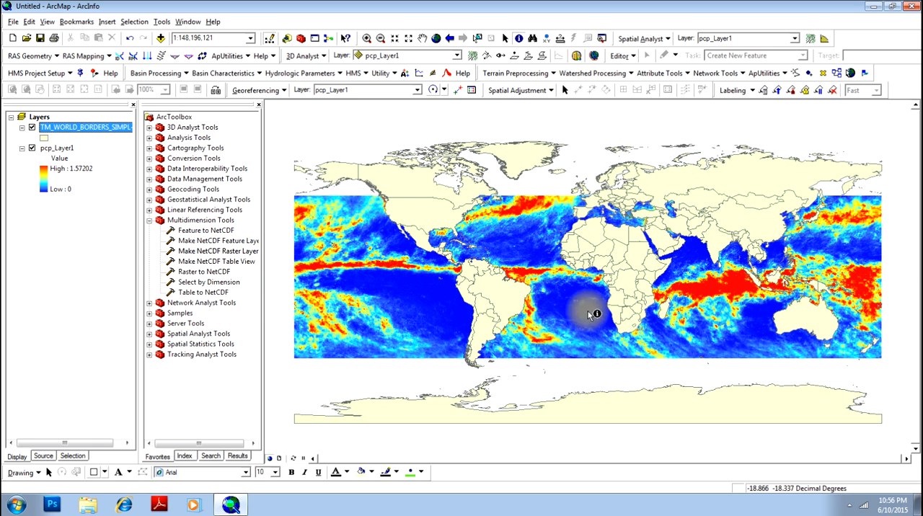
pyautogui.moveTo(687, 243)
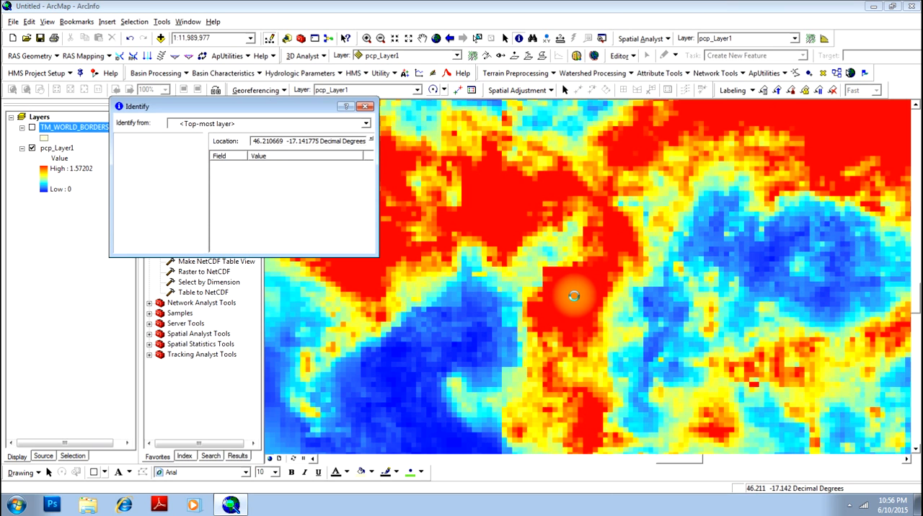
# - Identify the rainfall pixel value at a point near Madagascar on pcp_Layer1
pyautogui.click(367, 107)
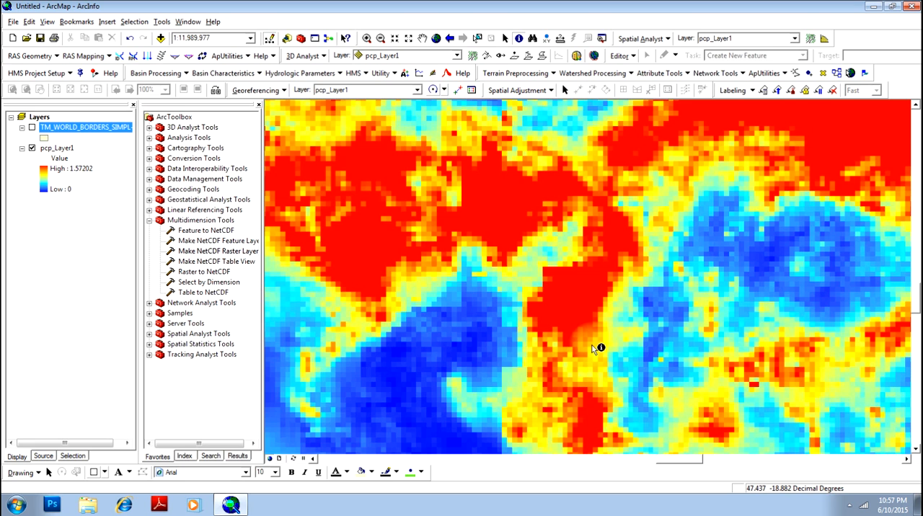
pyautogui.moveTo(531, 378)
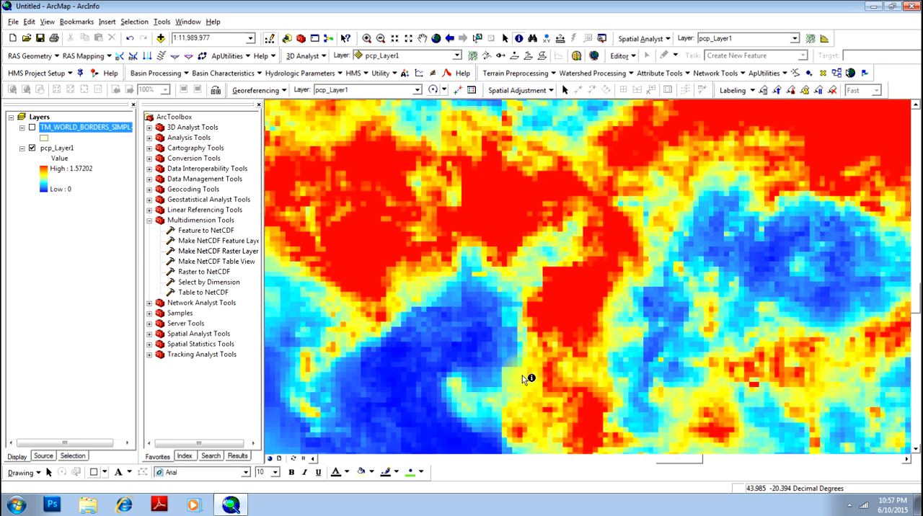